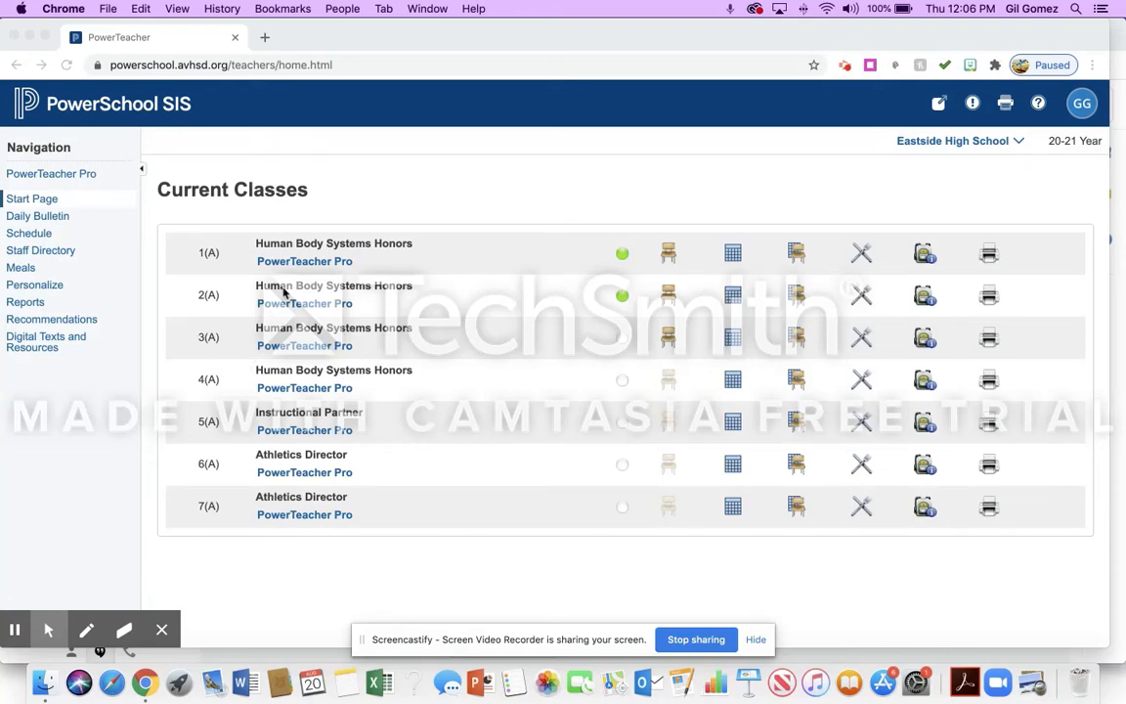
mouse_move(297, 264)
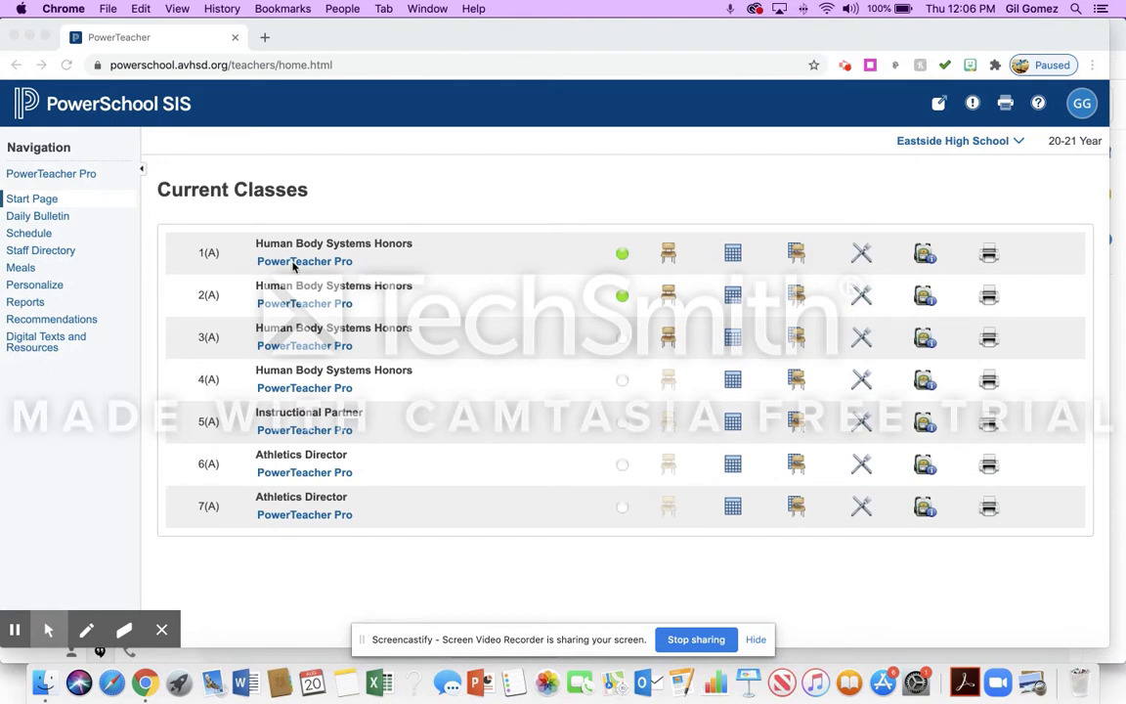
Step: Launch the PowerTeacher Pro gradebook for 1(A) Human Body Systems Honors, retrying after the sign-in page
left_click(305, 262)
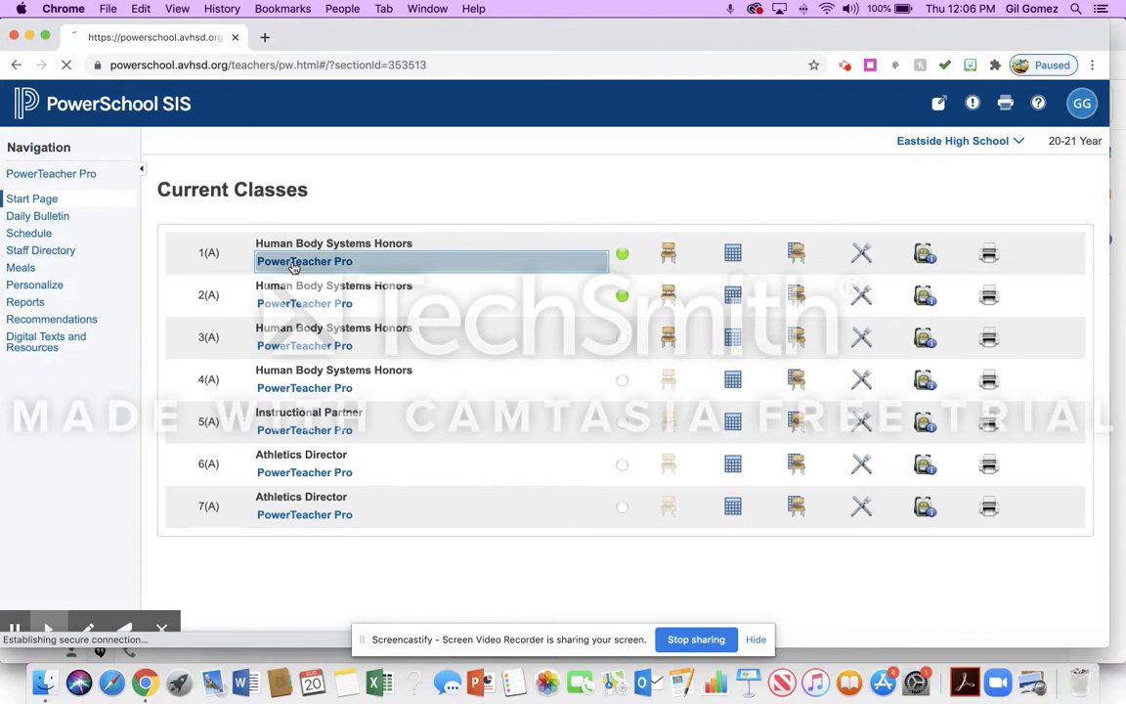
left_click(305, 262)
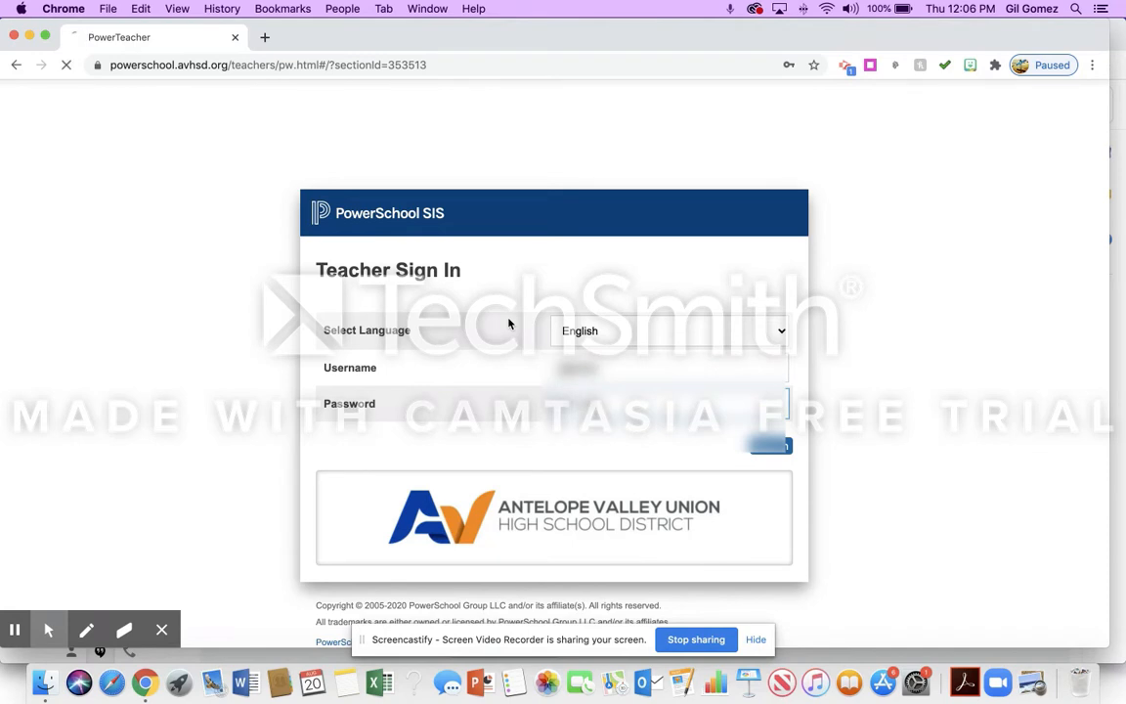
left_click(770, 446)
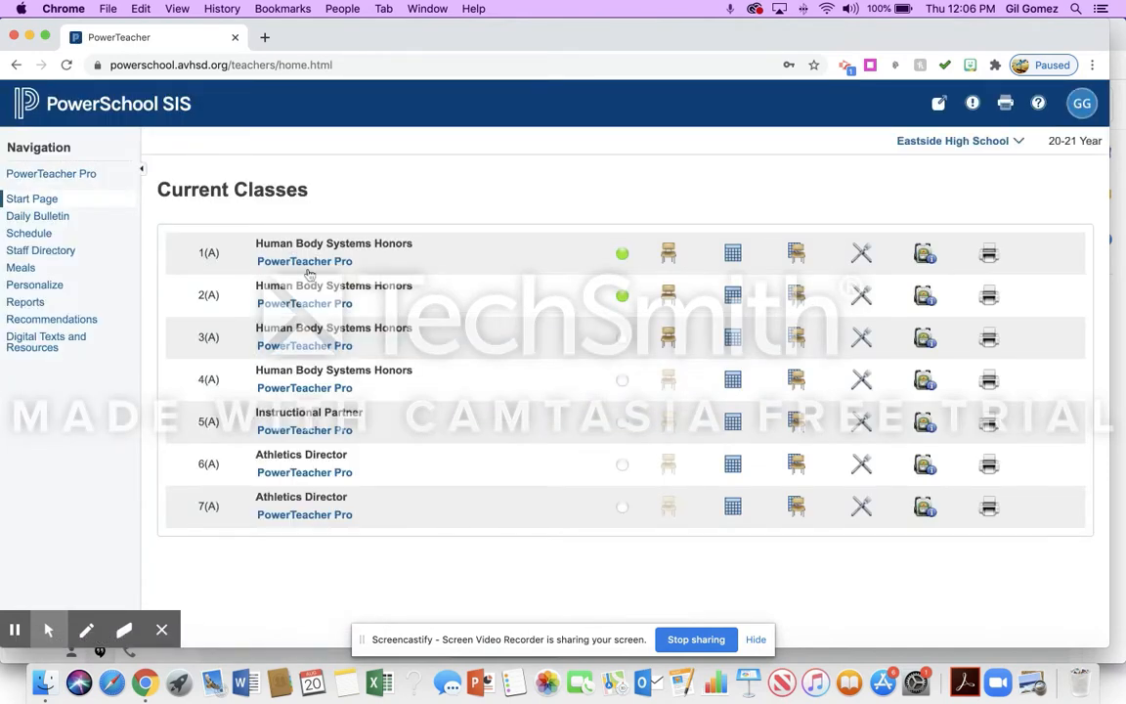
left_click(305, 262)
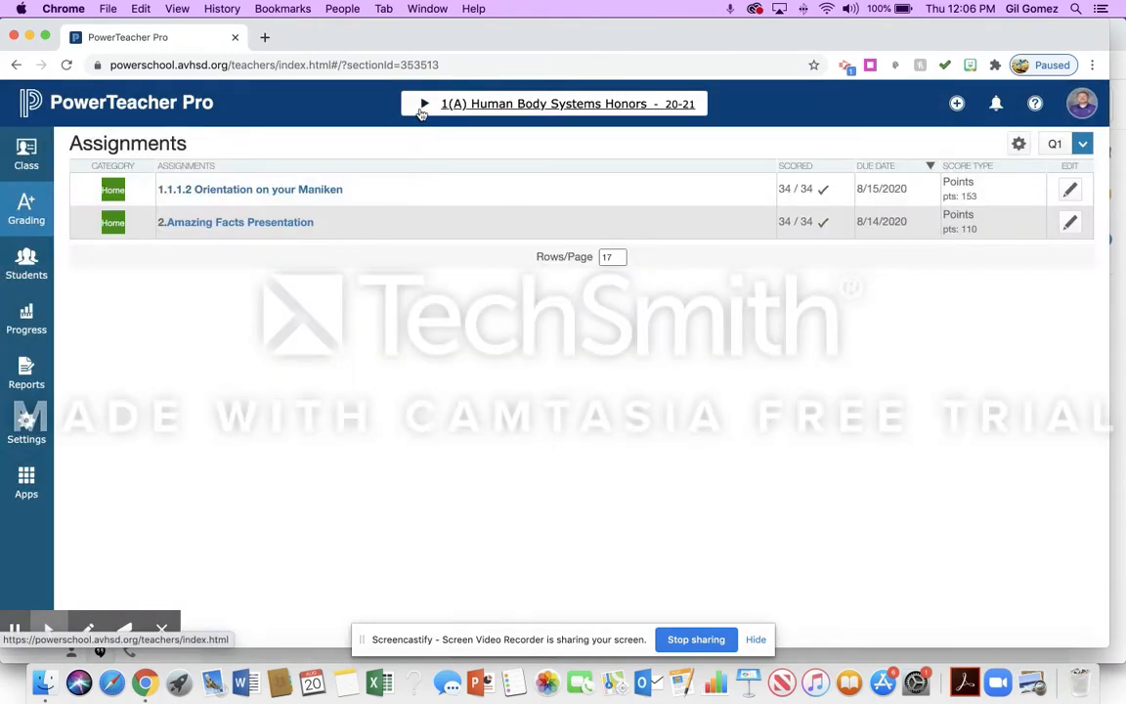
Step: Switch to 3(A) Human Body Systems Honors and show the transferred student's Q1 assignments
left_click(554, 102)
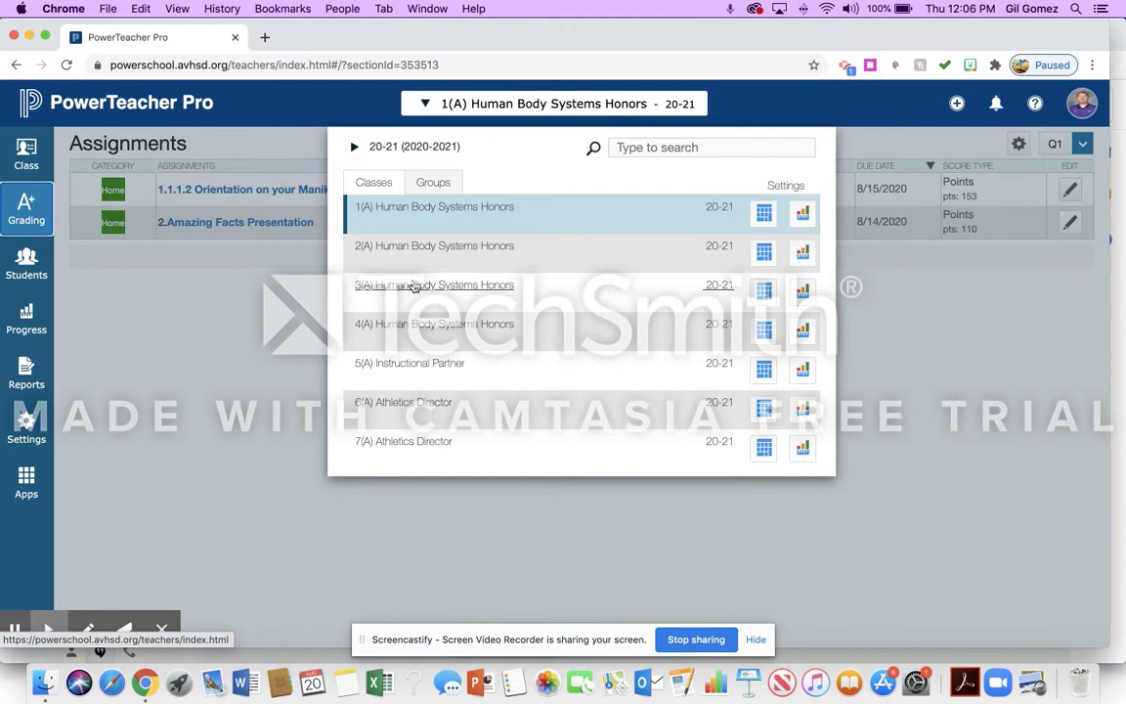
left_click(435, 286)
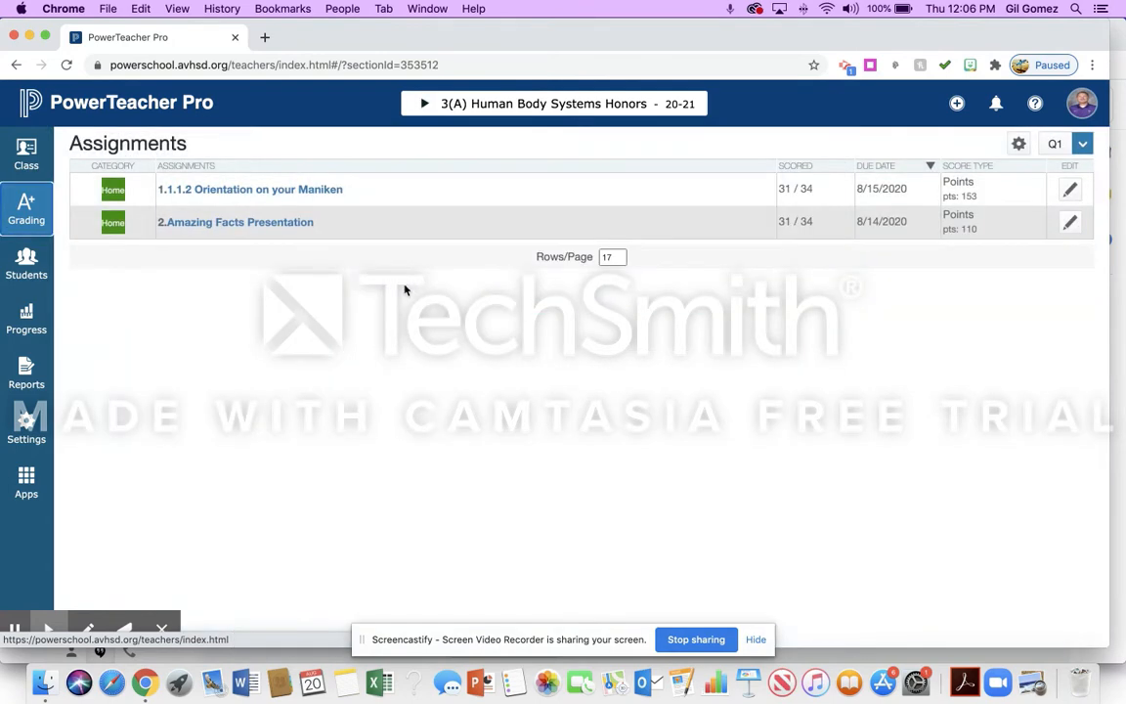
left_click(27, 264)
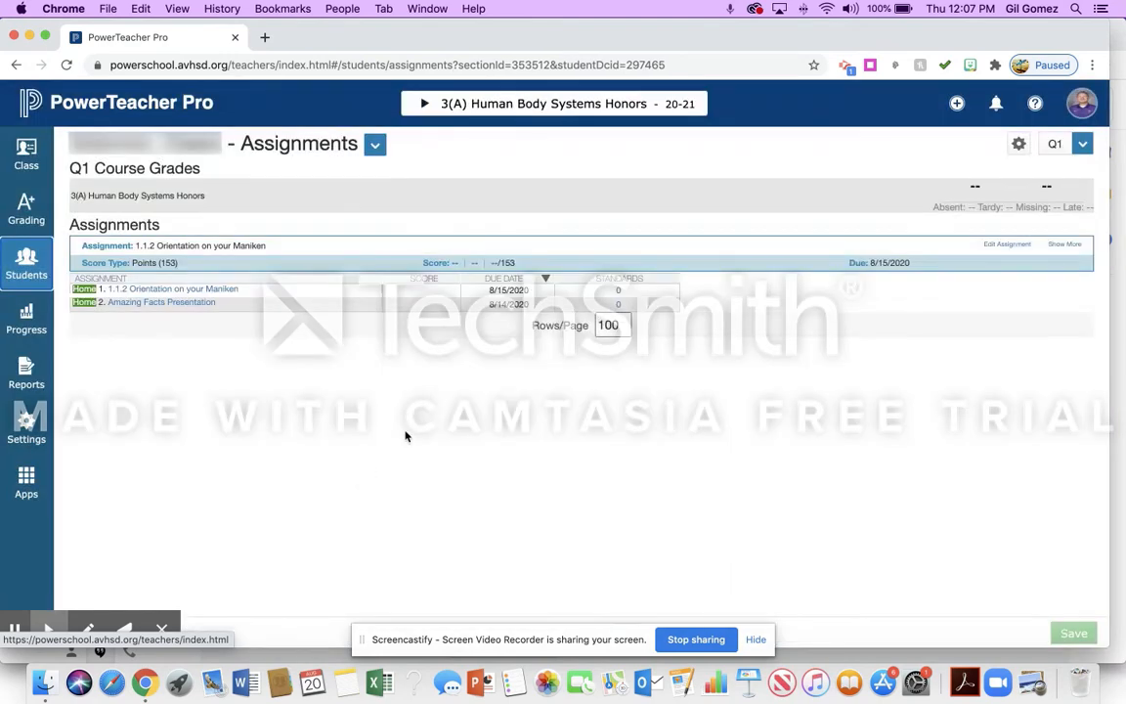
Step: Start Transfer Scores from the gear menu, matching period 1 Q1 assignments to period 3
left_click(1019, 144)
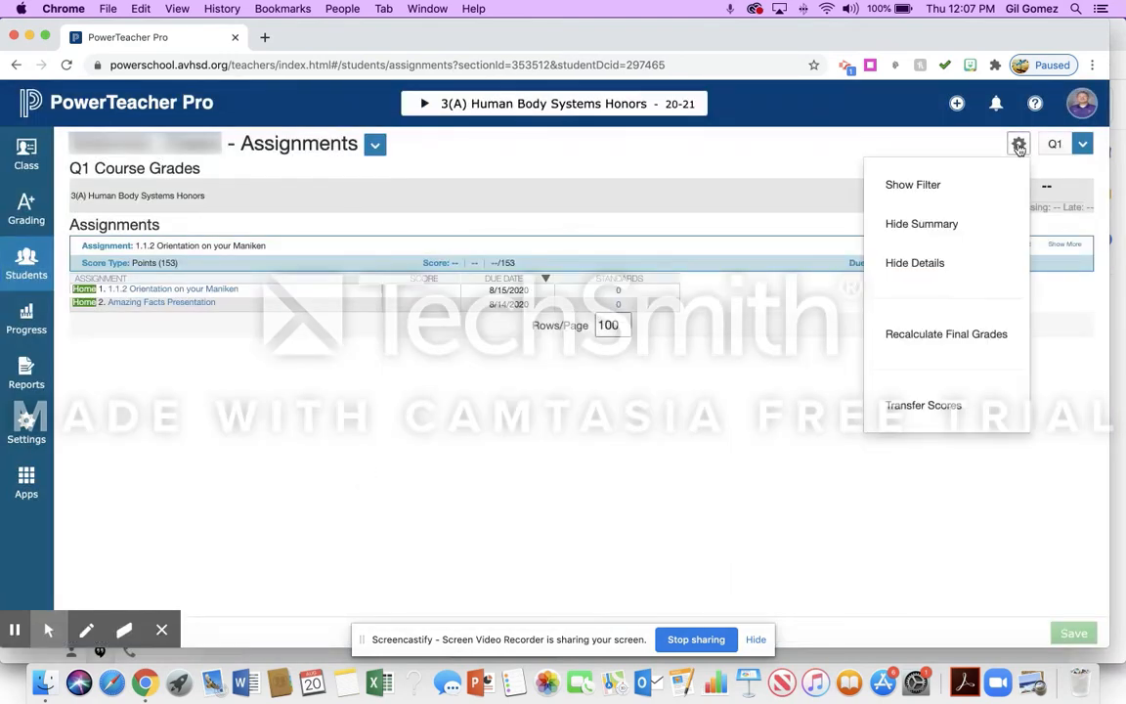
mouse_move(915, 381)
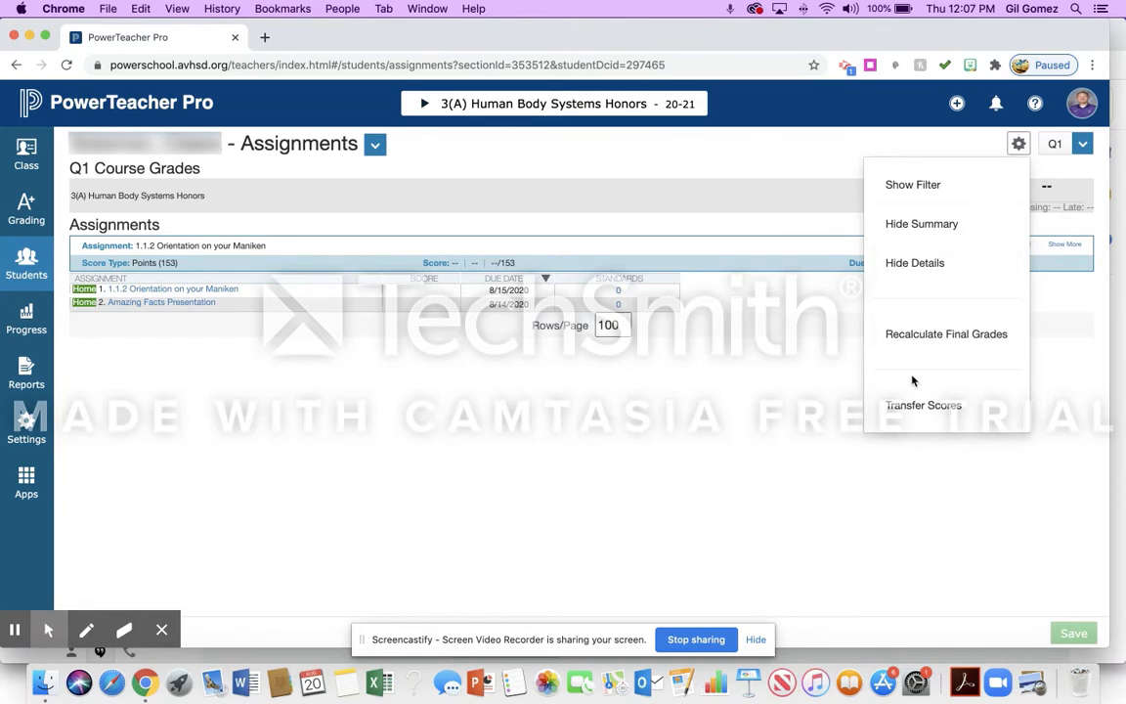
left_click(923, 404)
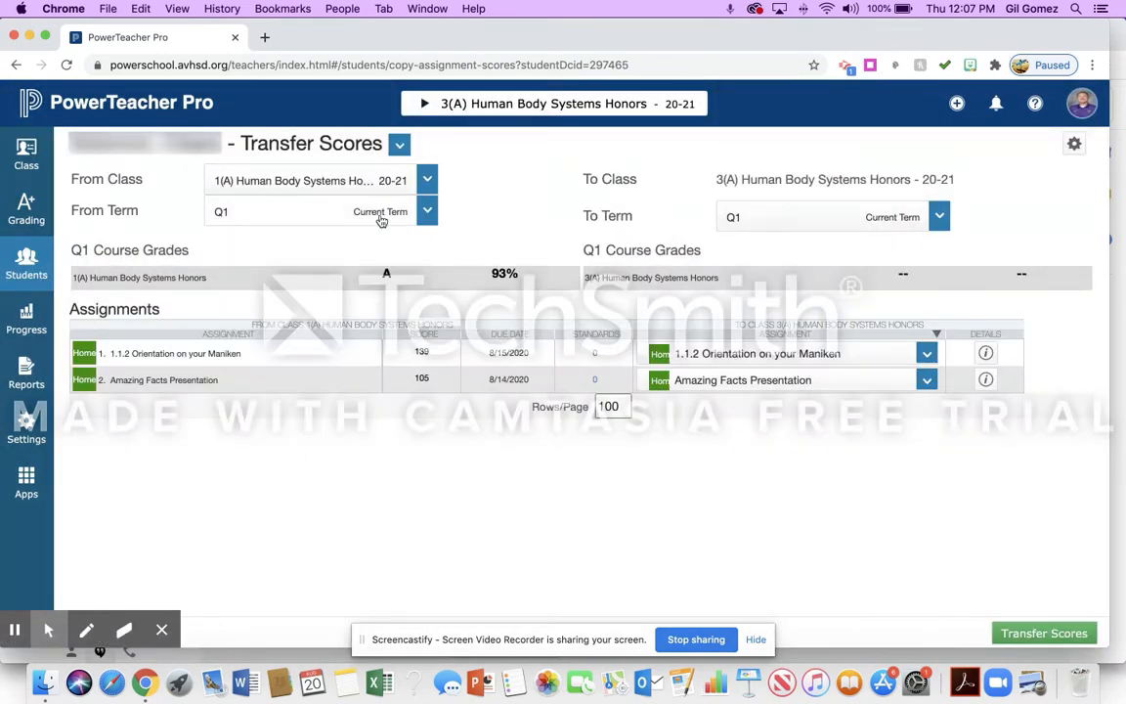
left_click(427, 180)
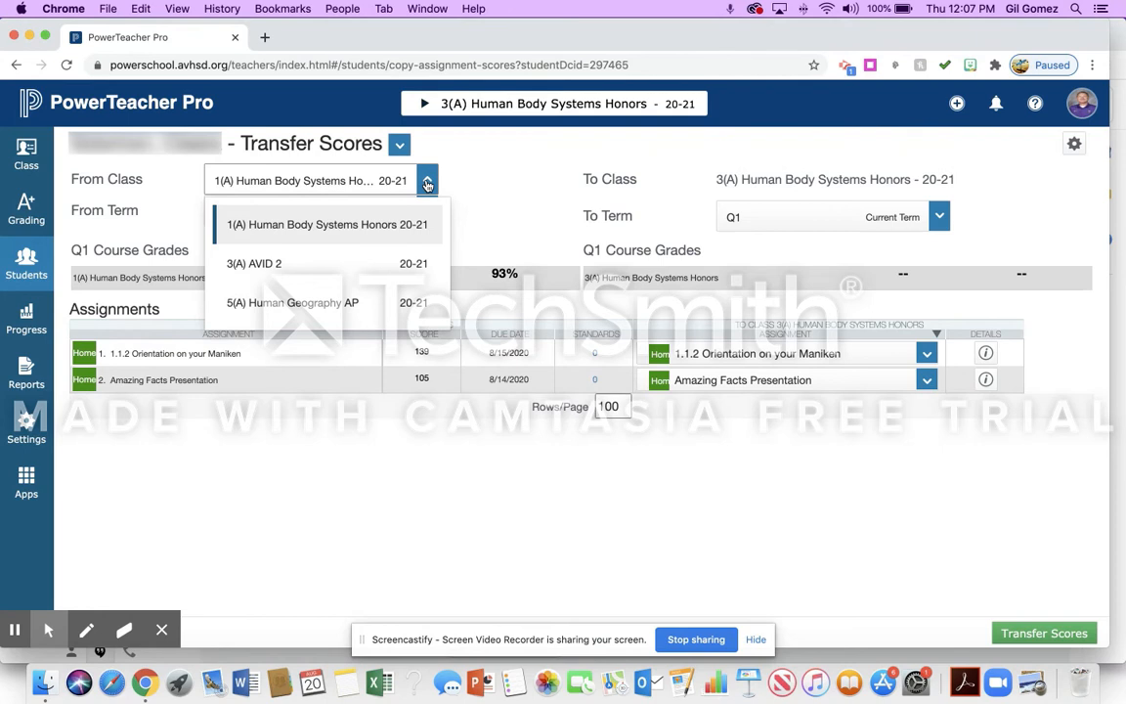
left_click(327, 223)
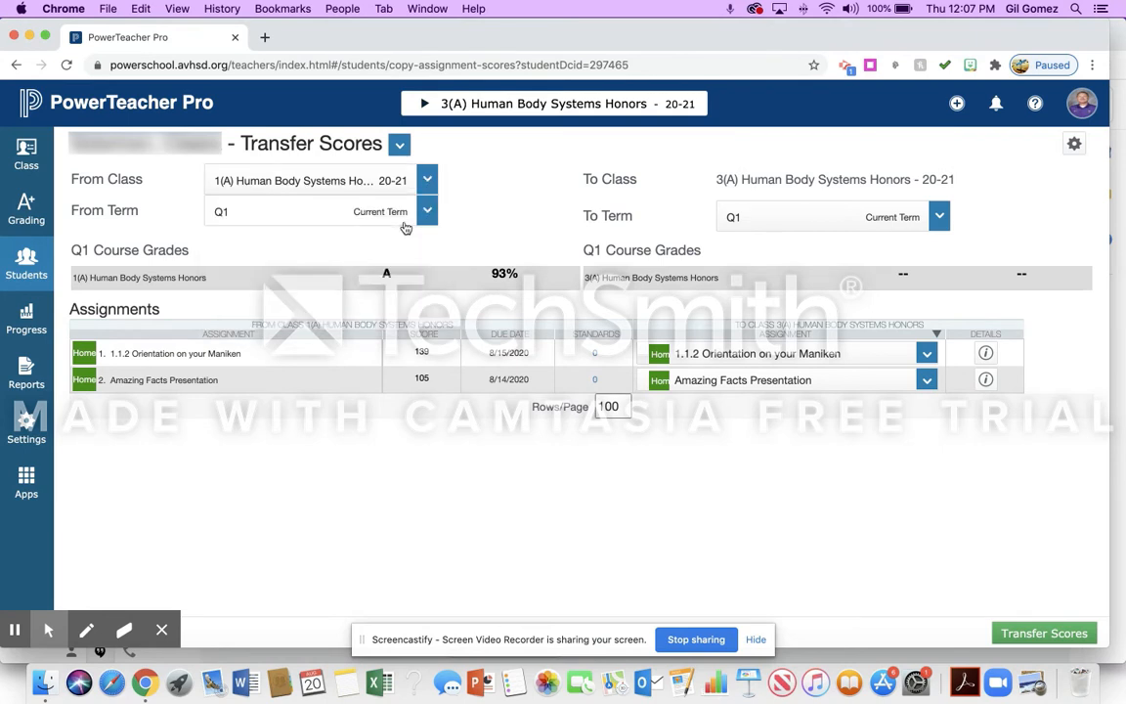
mouse_move(739, 188)
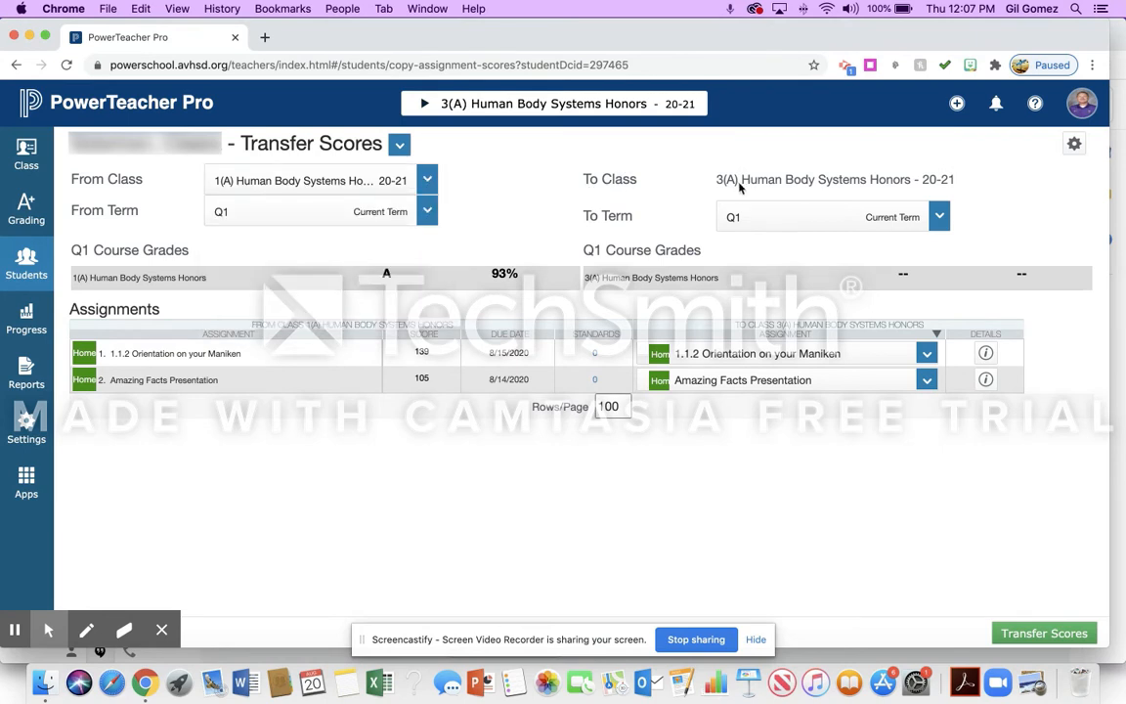
mouse_move(864, 212)
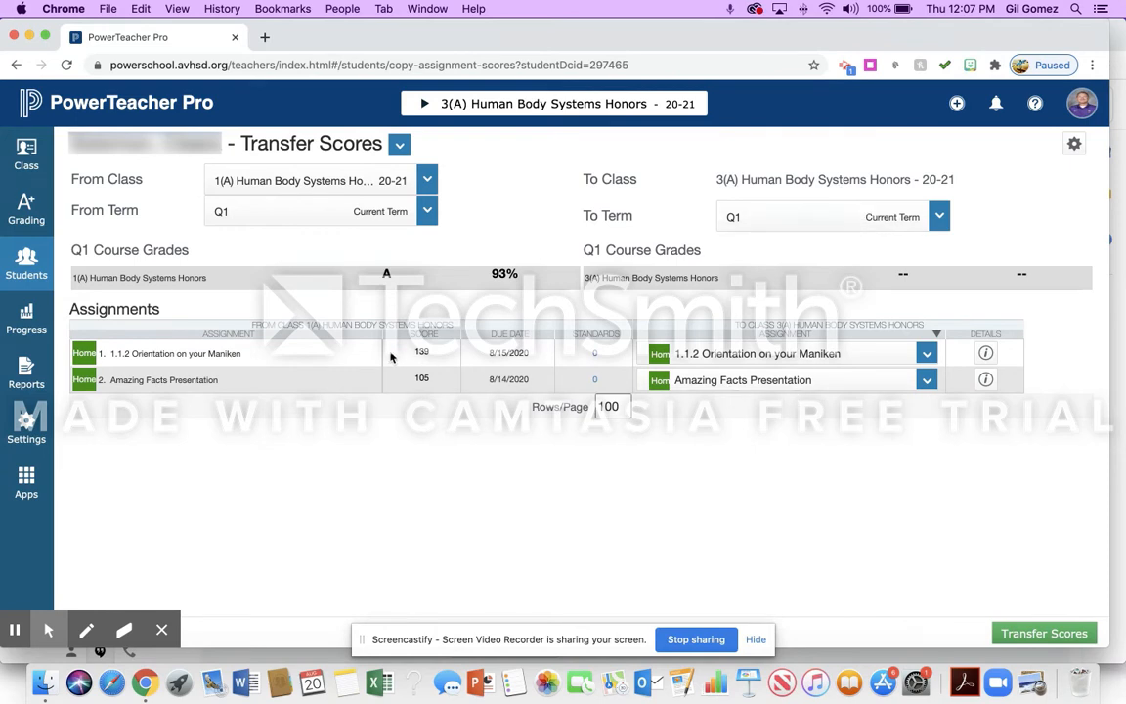
mouse_move(958, 583)
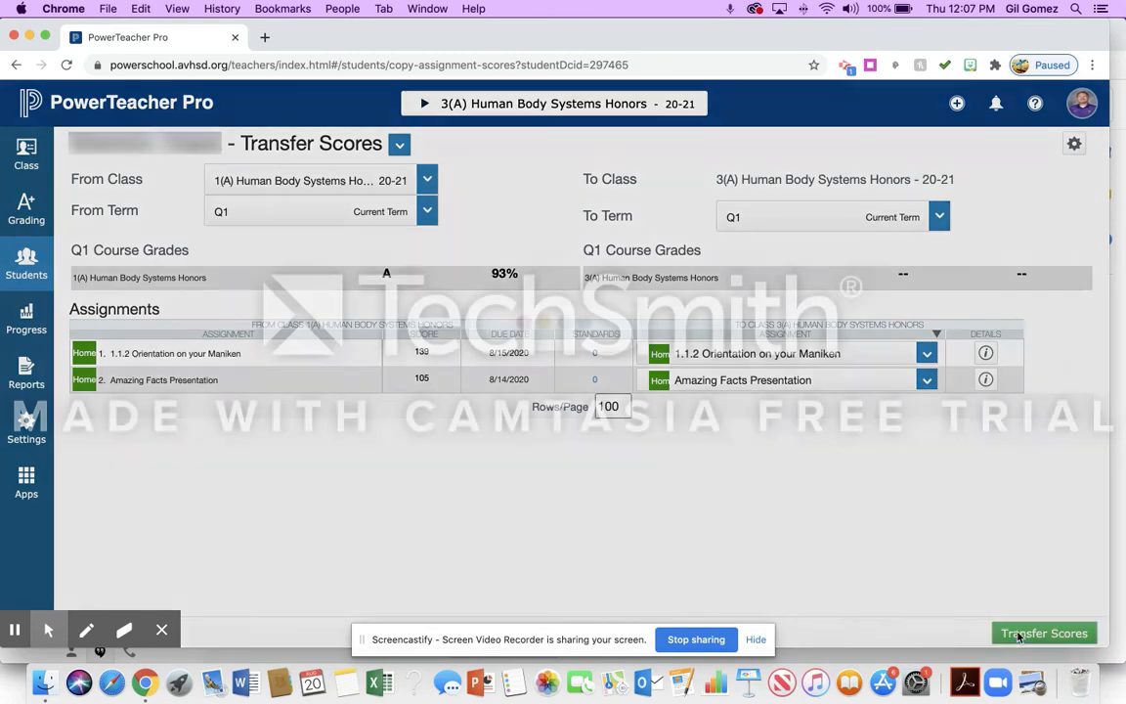
Step: Transfer the scores for a 93% A in period 3 and bring up the period 3 Q1 scoresheet
left_click(1044, 634)
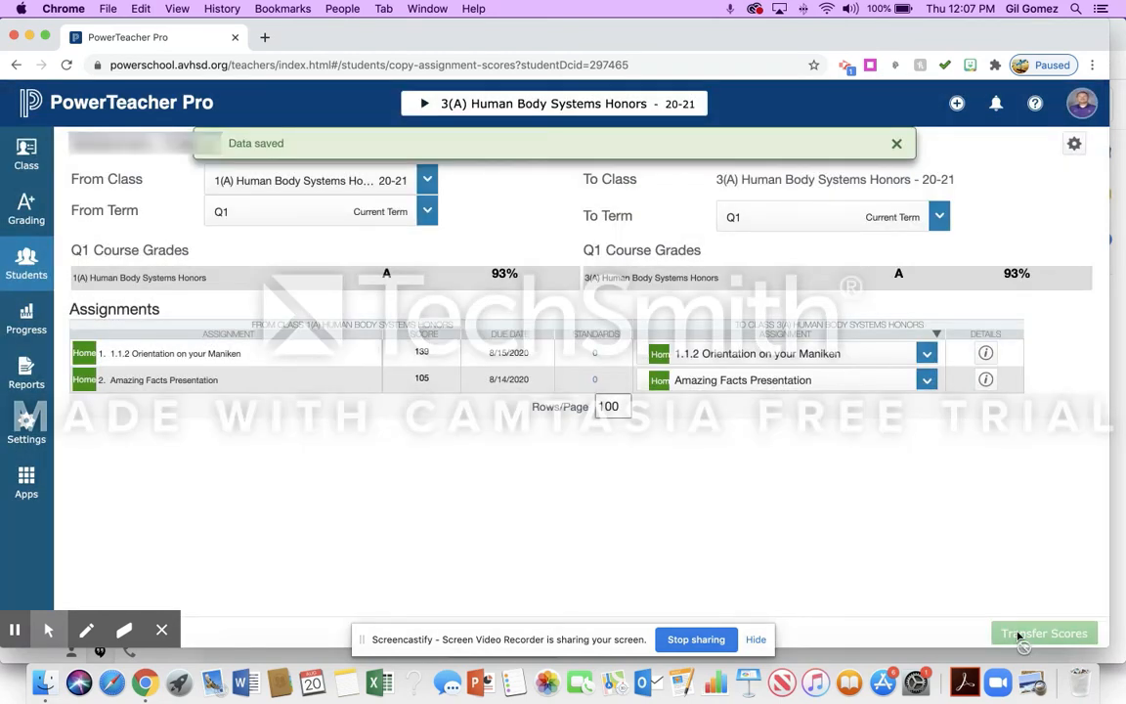
left_click(895, 143)
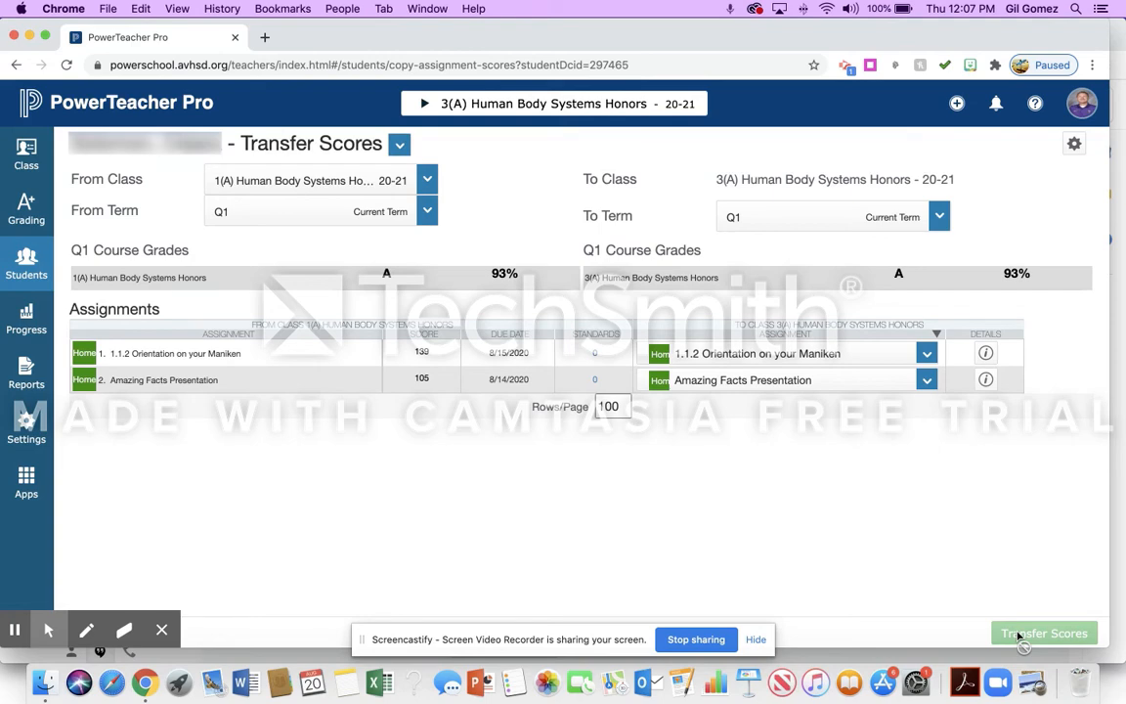
left_click(27, 263)
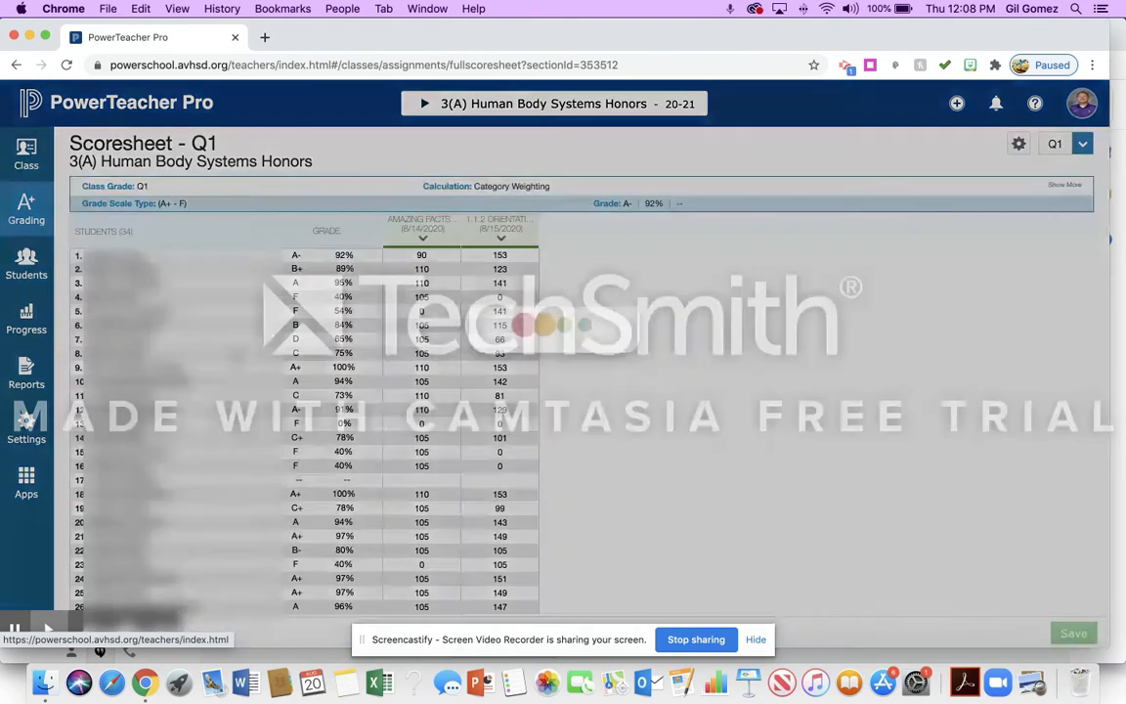
scroll("down", 3)
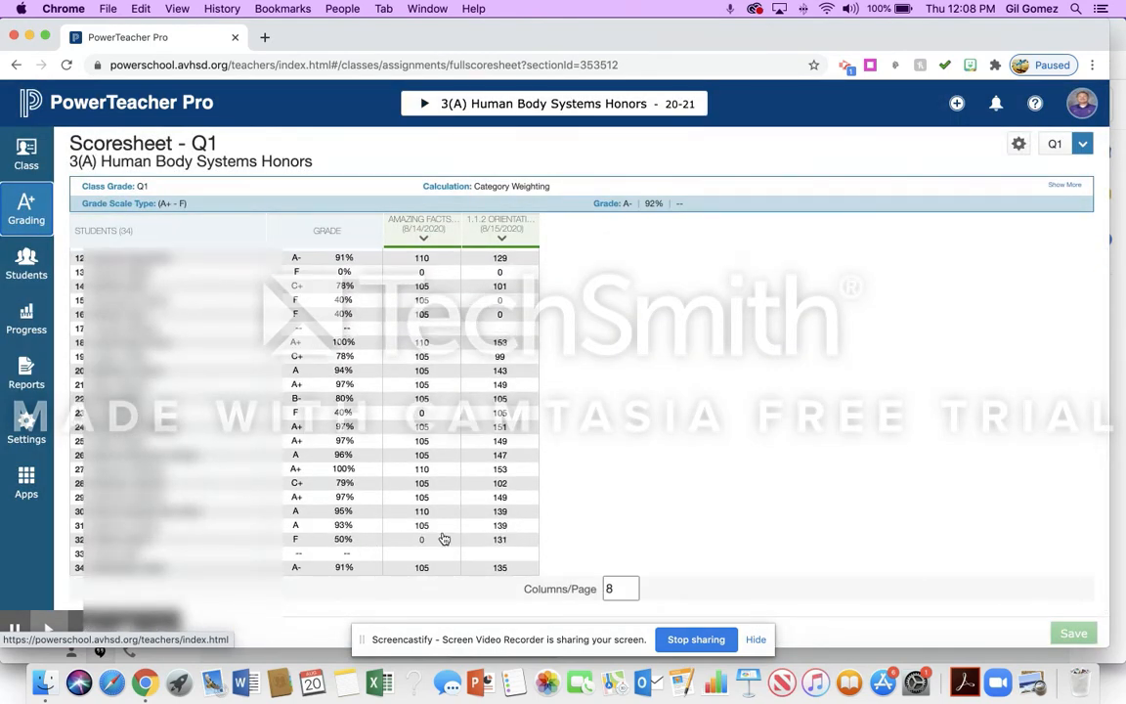
mouse_move(856, 143)
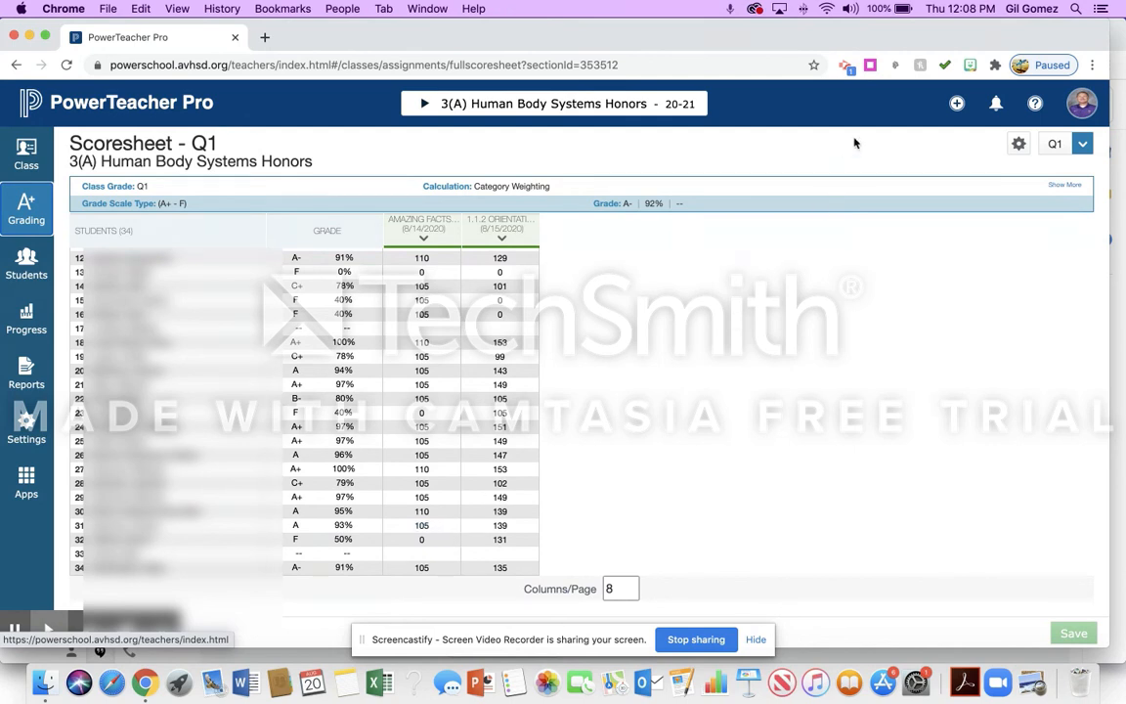
mouse_move(844, 65)
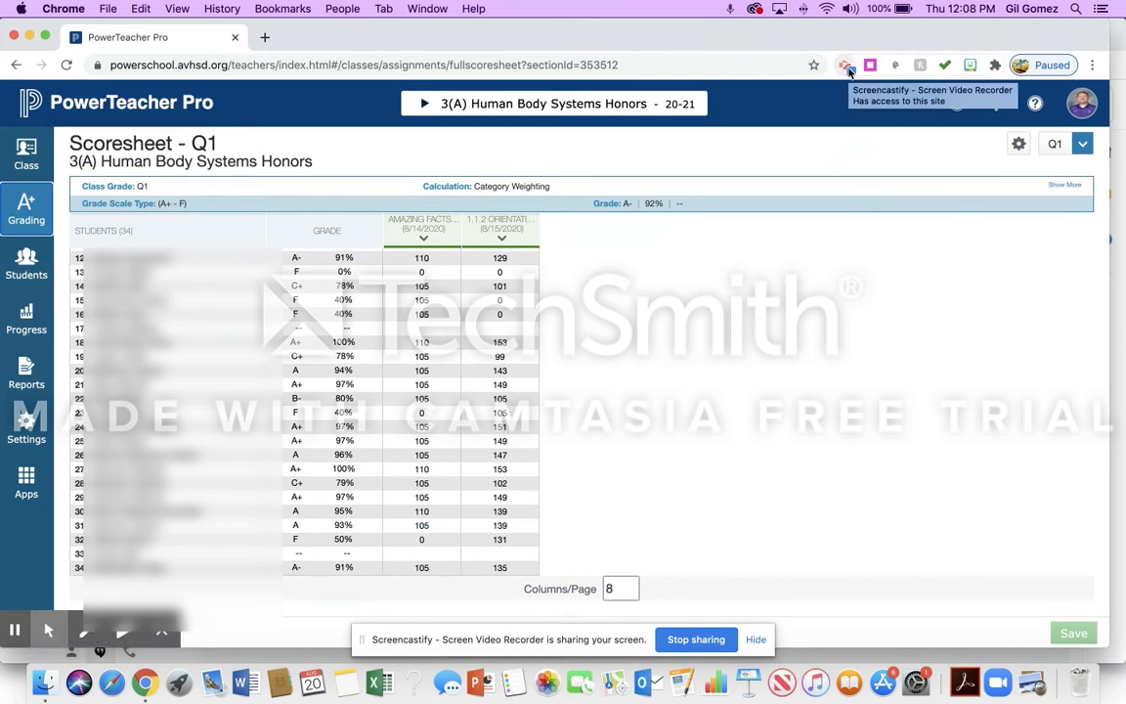